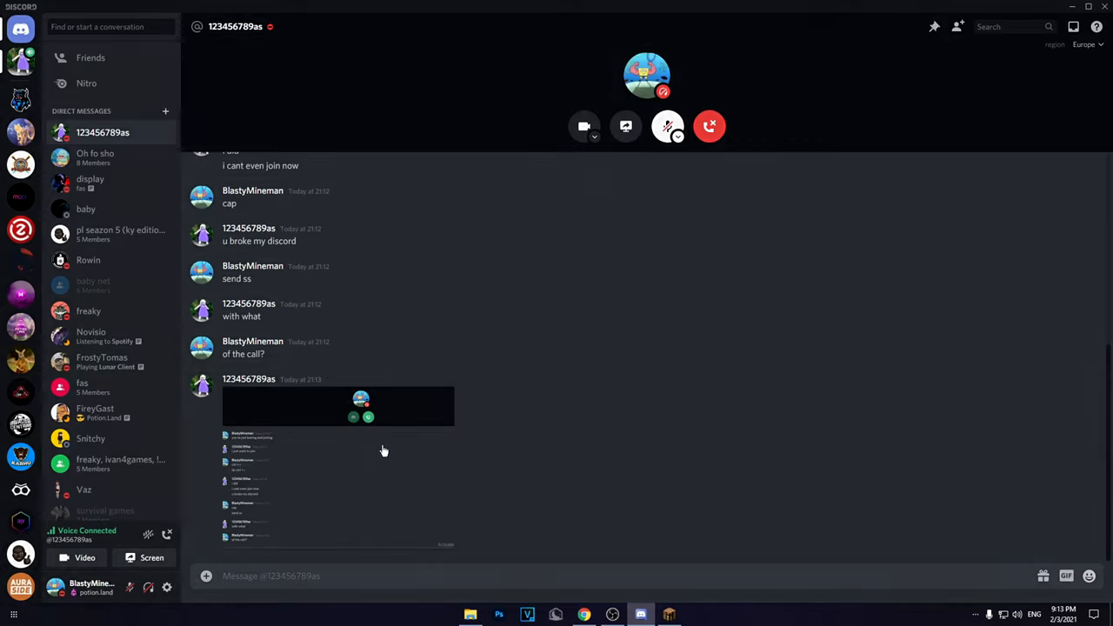
Switch from the Discord call to the Lunar Client Minecraft window and move around the Duels lobby
click(668, 616)
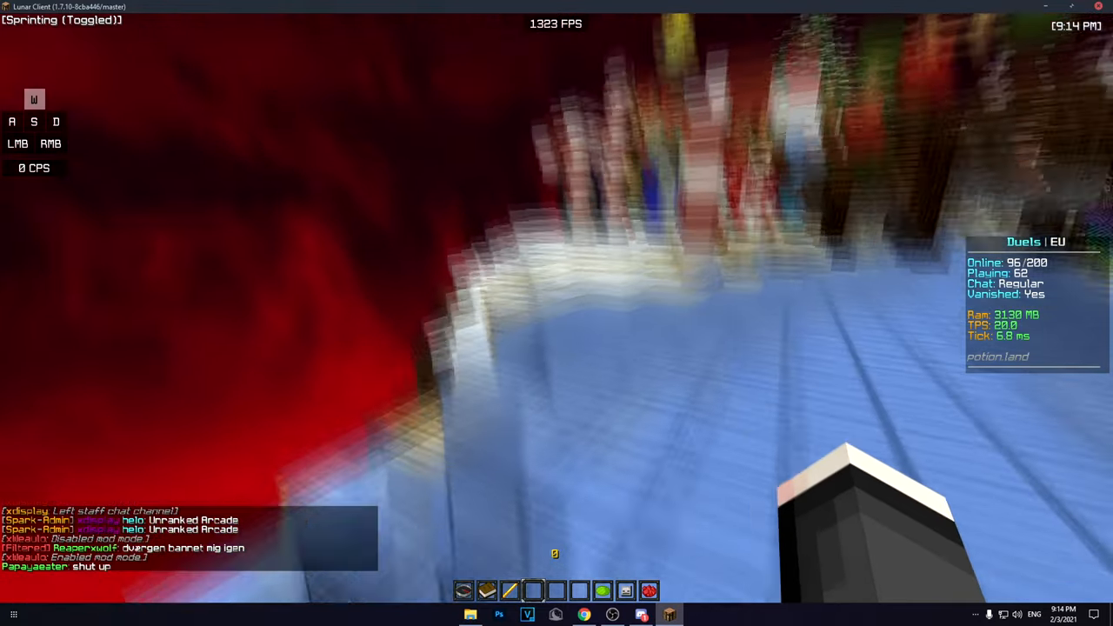